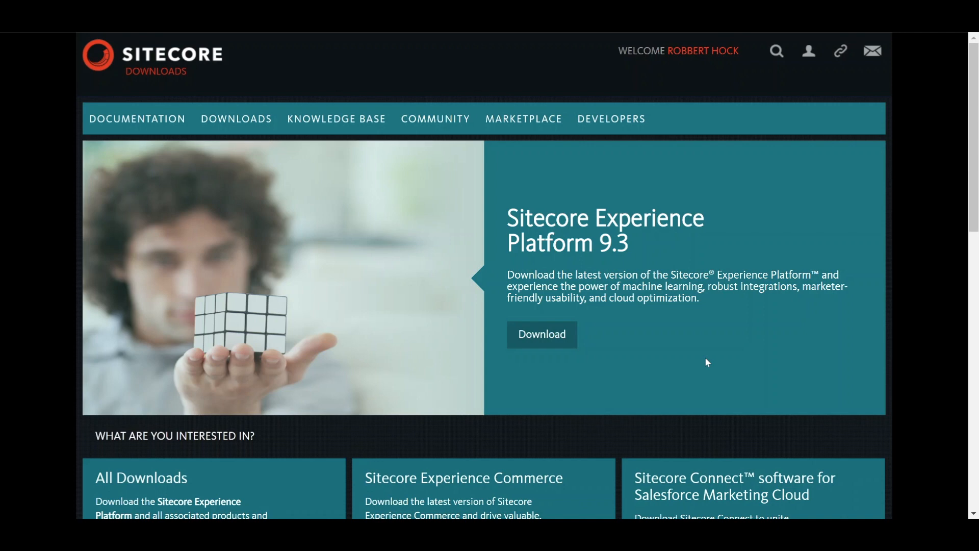
{"action": "mouse_move", "coordinate": [640, 501]}
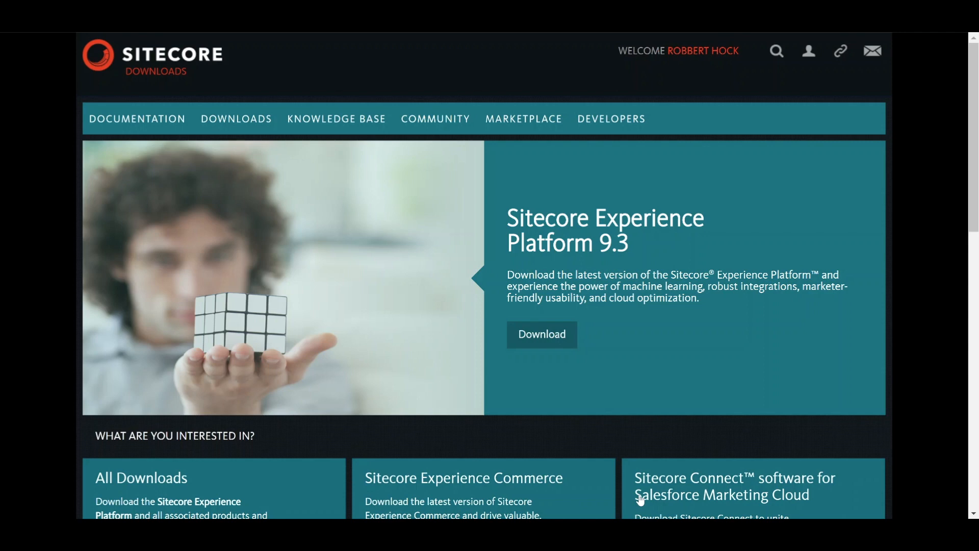
{"action": "mouse_move", "coordinate": [722, 458]}
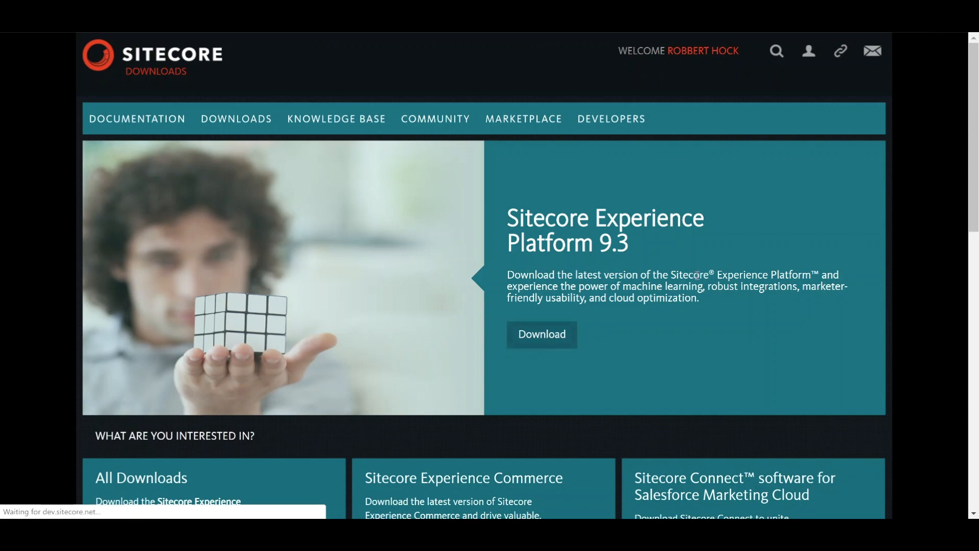
Step: Download Packages for XP Single from the 9.3 Initial Release page, accepting the license terms
{"action": "left_click", "coordinate": [541, 334]}
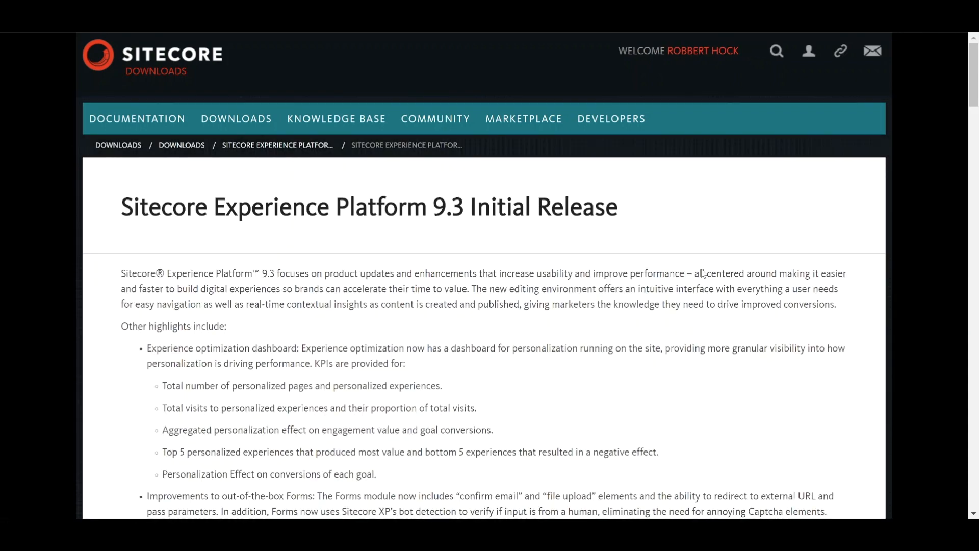
{"action": "scroll", "scroll_direction": "down", "scroll_amount": 3}
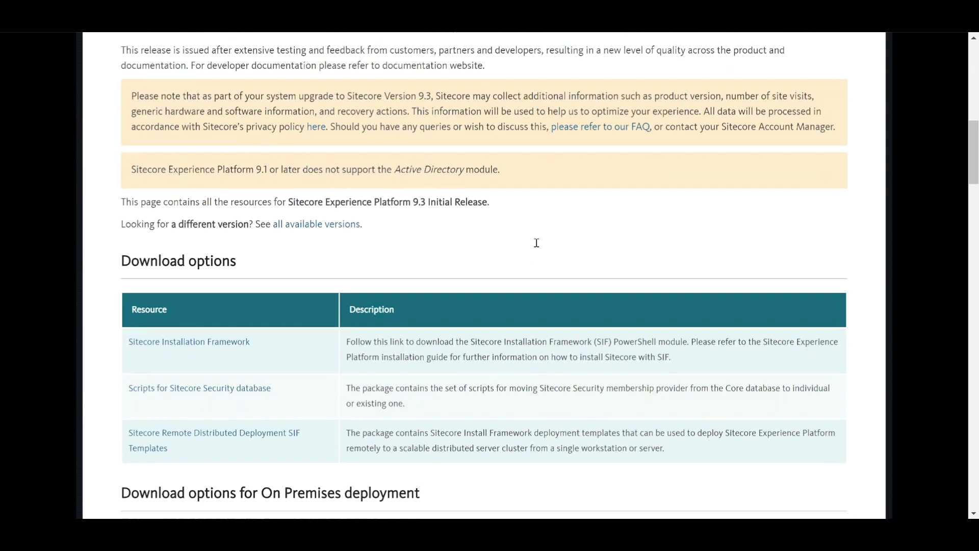
{"action": "scroll", "scroll_direction": "down", "scroll_amount": 3}
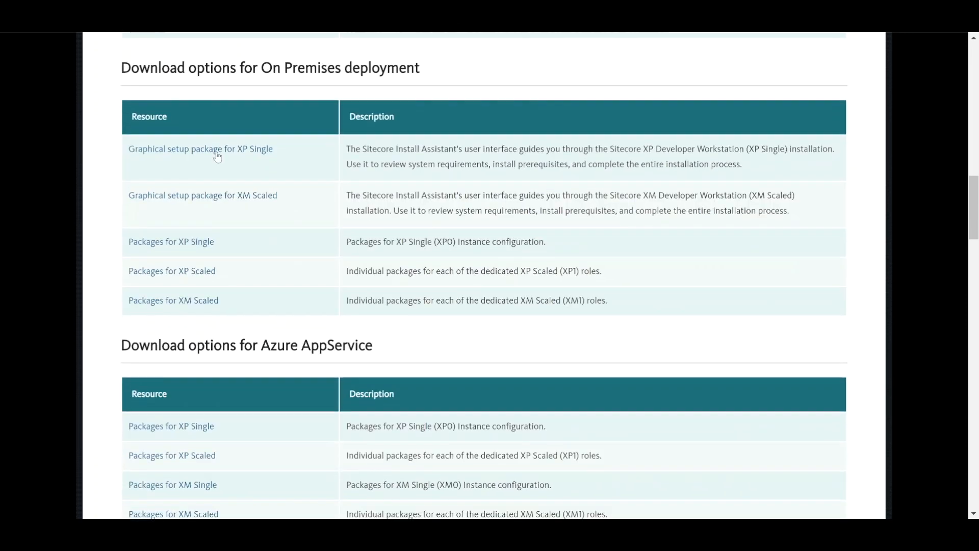
{"action": "mouse_move", "coordinate": [170, 242]}
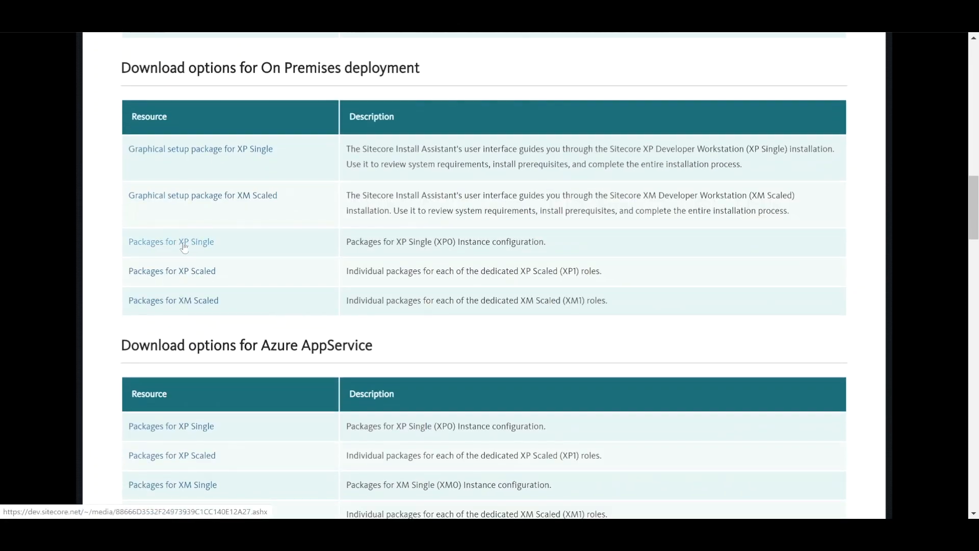
{"action": "left_click", "coordinate": [171, 242]}
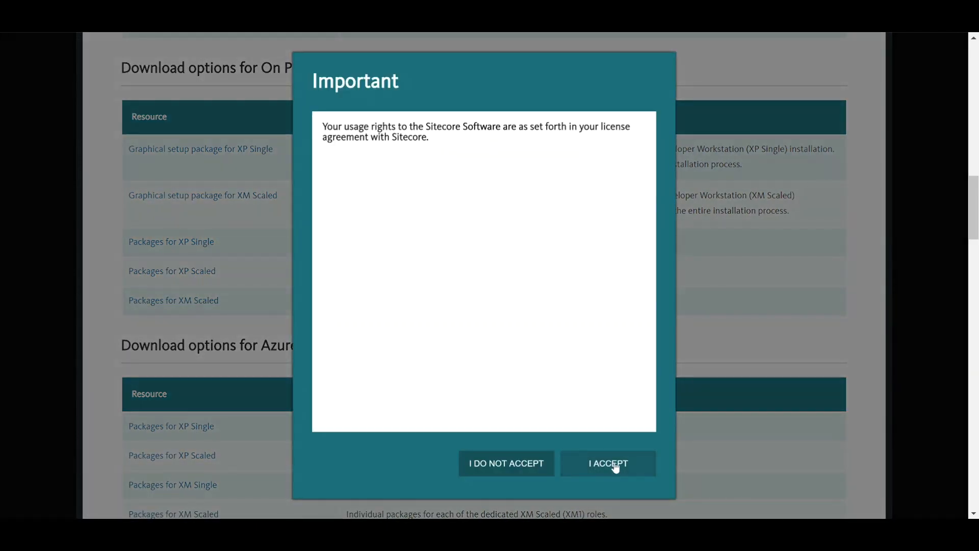
{"action": "left_click", "coordinate": [607, 463]}
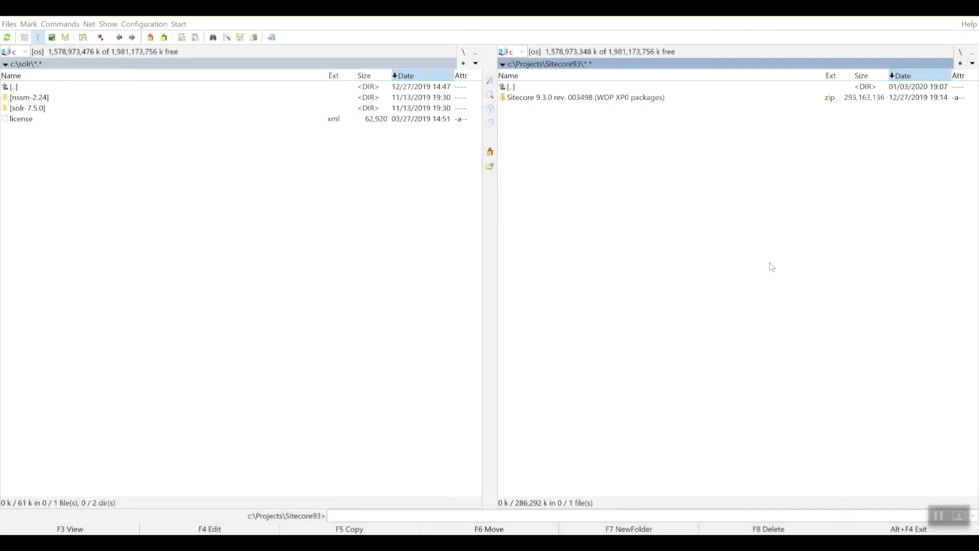
{"action": "mouse_move", "coordinate": [659, 147]}
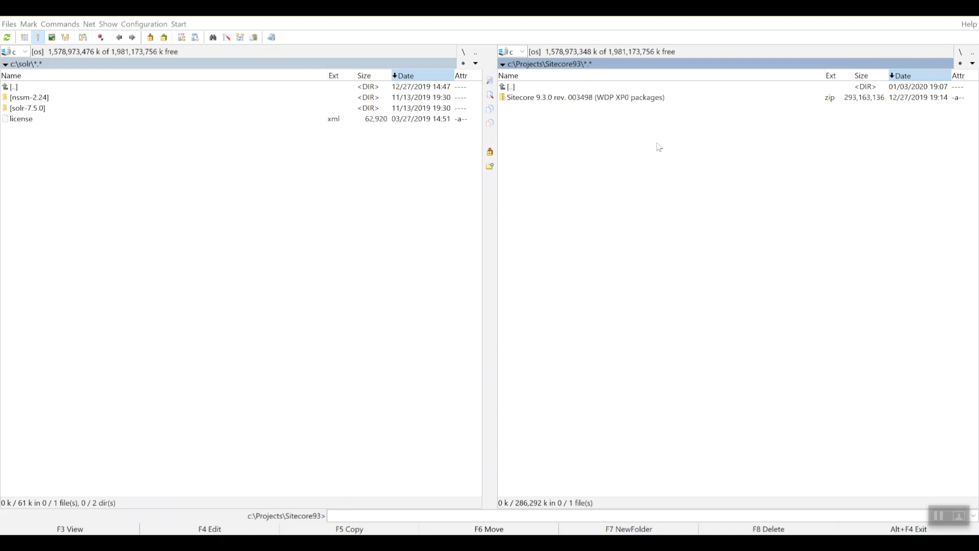
{"action": "mouse_move", "coordinate": [622, 102]}
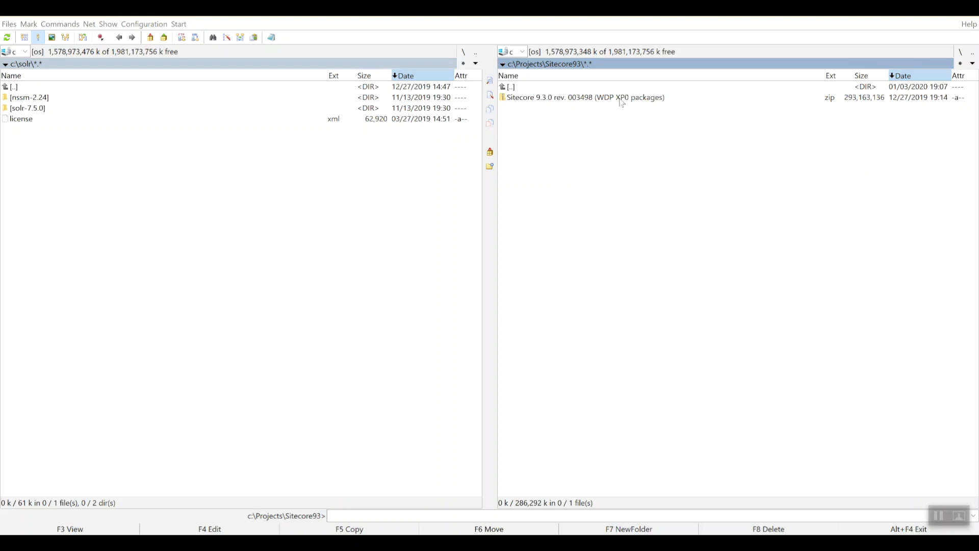
{"action": "mouse_move", "coordinate": [587, 101]}
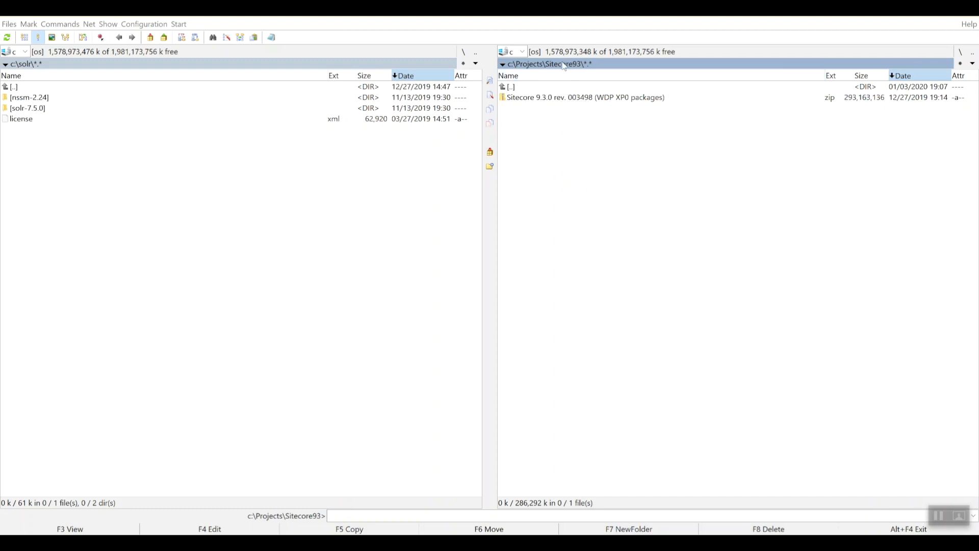
{"action": "mouse_move", "coordinate": [590, 101]}
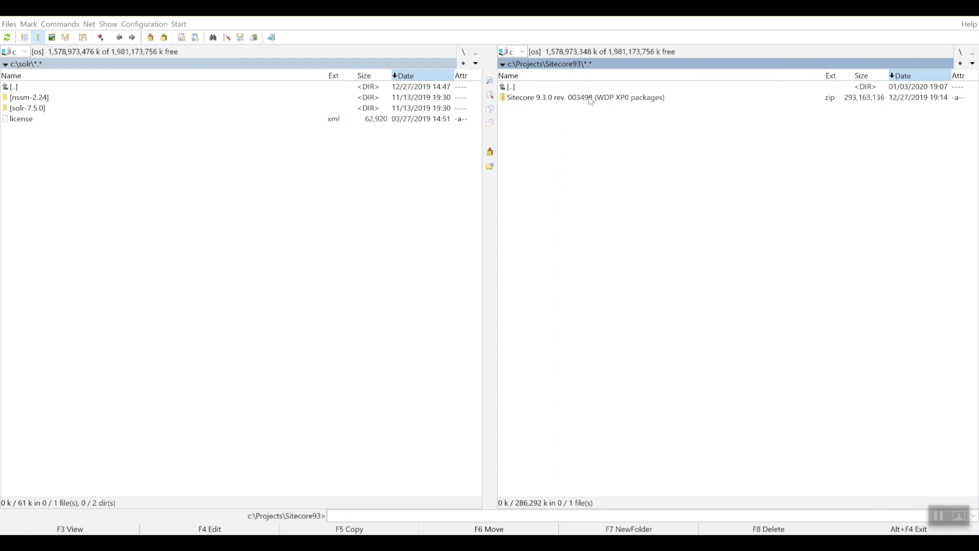
{"action": "left_click", "coordinate": [586, 97]}
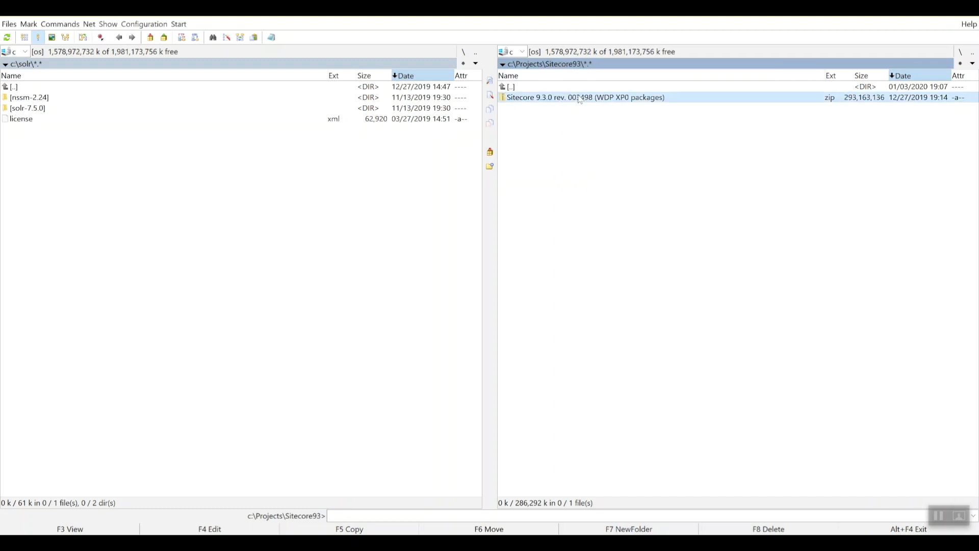
Step: Extract the WDP XP0 packages zip here via 7-Zip and review the xConnect, single and configuration files
{"action": "right_click", "coordinate": [586, 97]}
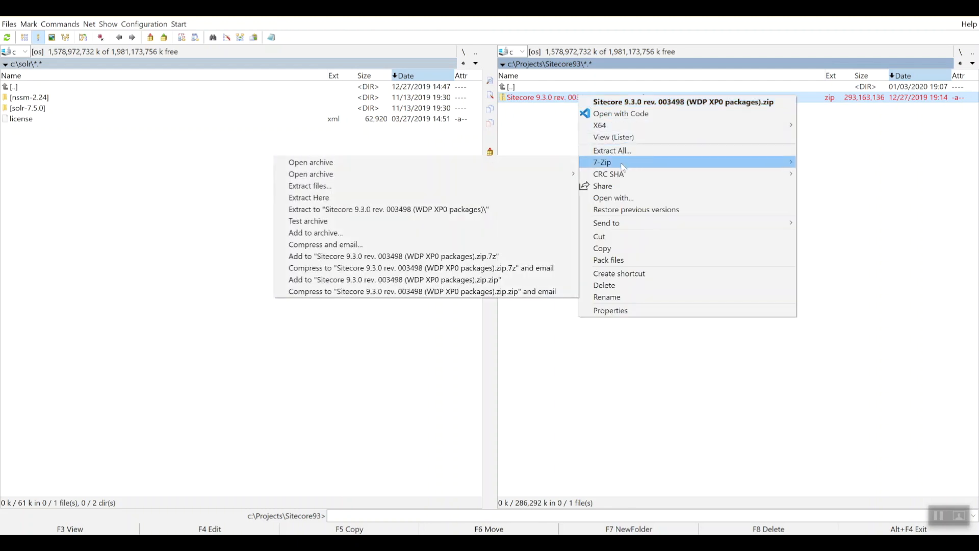
{"action": "left_click", "coordinate": [308, 197]}
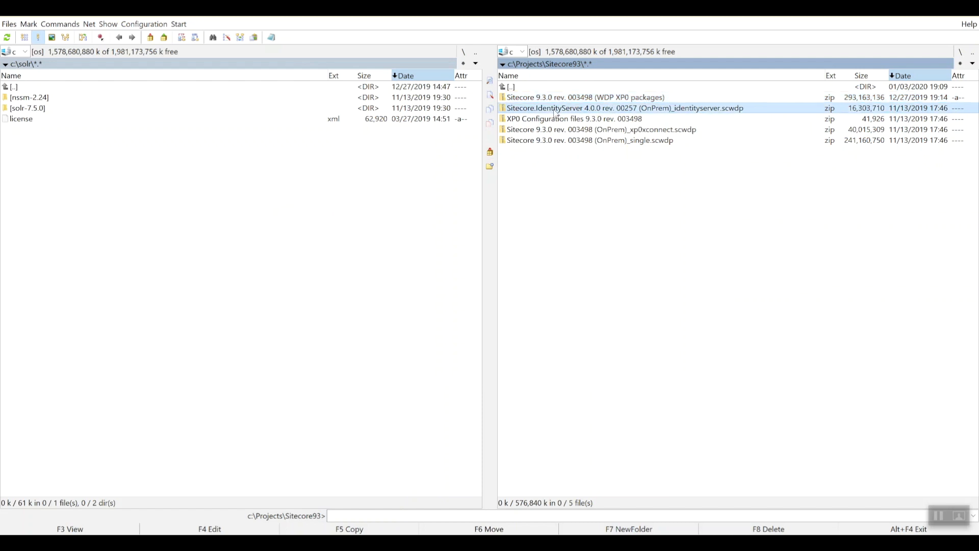
{"action": "left_click", "coordinate": [625, 130]}
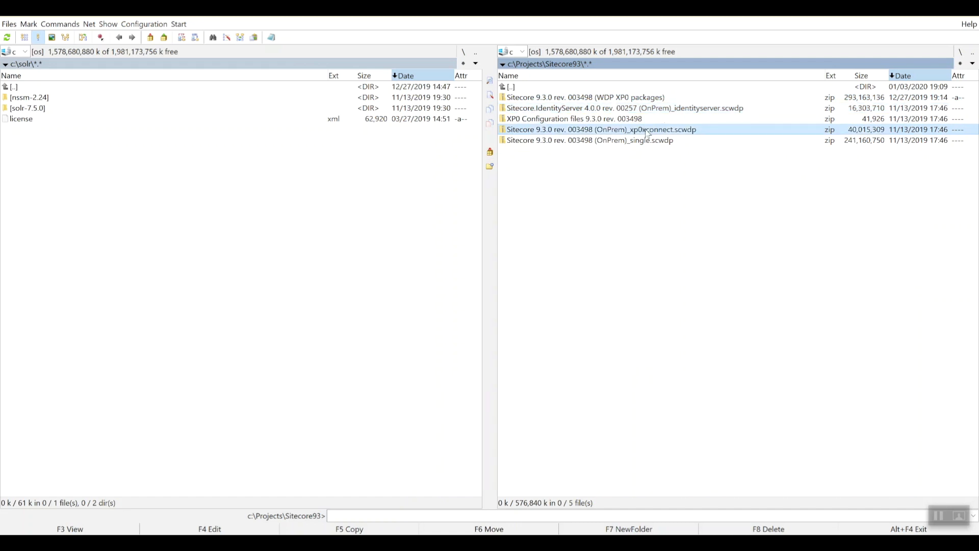
{"action": "left_click", "coordinate": [588, 140]}
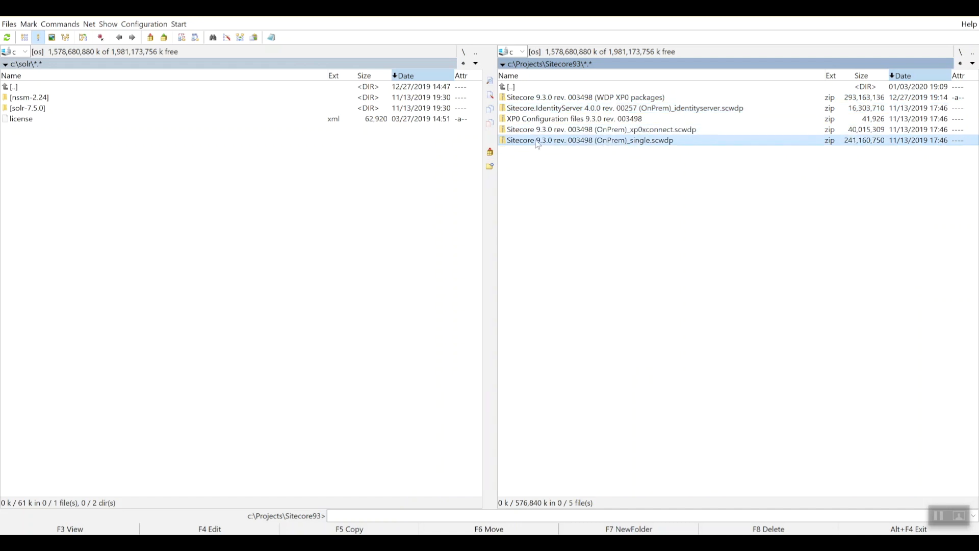
{"action": "left_click", "coordinate": [572, 118]}
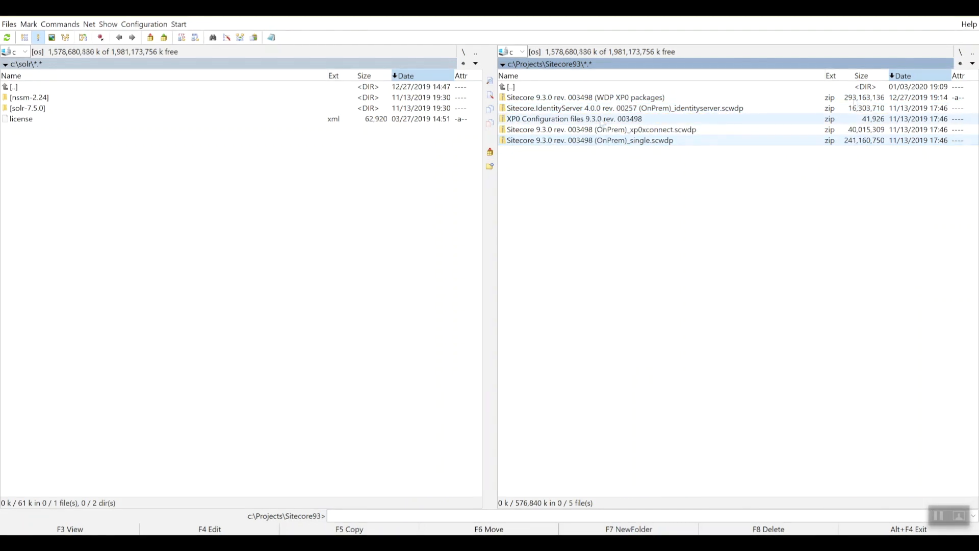
{"action": "left_click", "coordinate": [573, 118]}
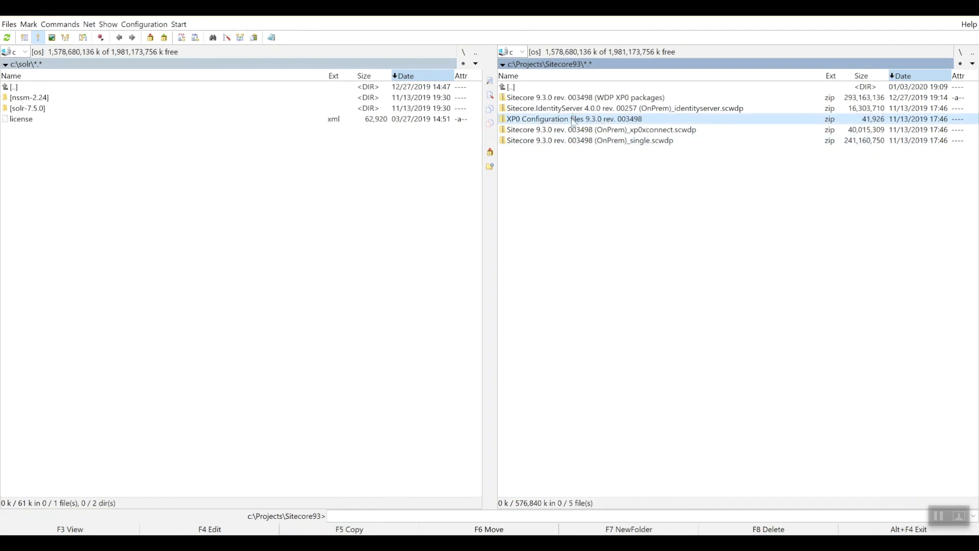
Step: Extract the XP0 Configuration files zip here via 7-Zip and select the original packages zip for deletion
{"action": "right_click", "coordinate": [570, 118]}
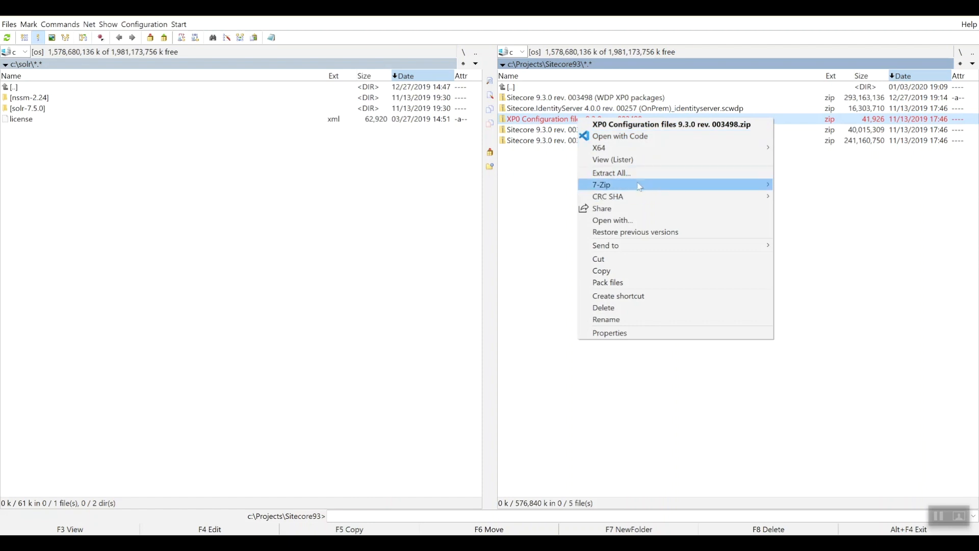
{"action": "left_click", "coordinate": [600, 185]}
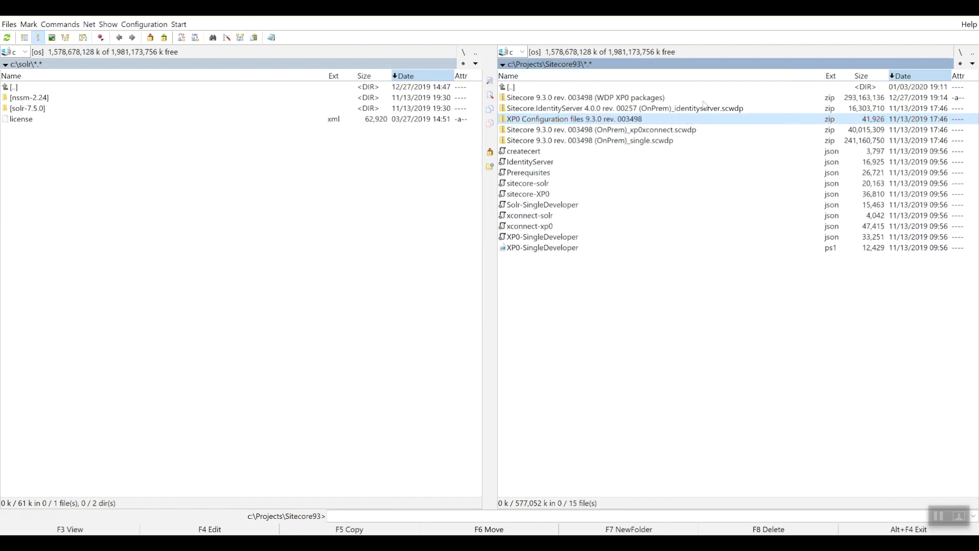
{"action": "mouse_move", "coordinate": [558, 116]}
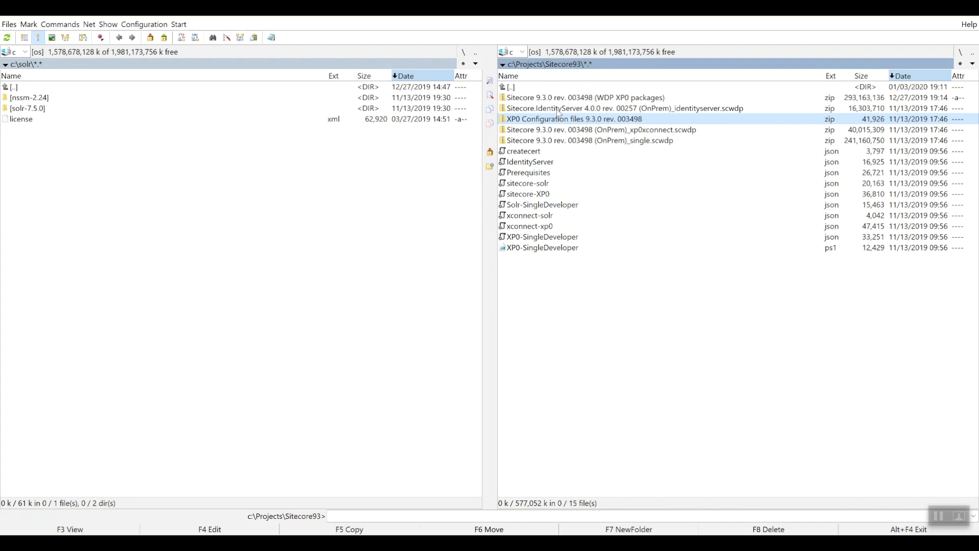
{"action": "mouse_move", "coordinate": [783, 119]}
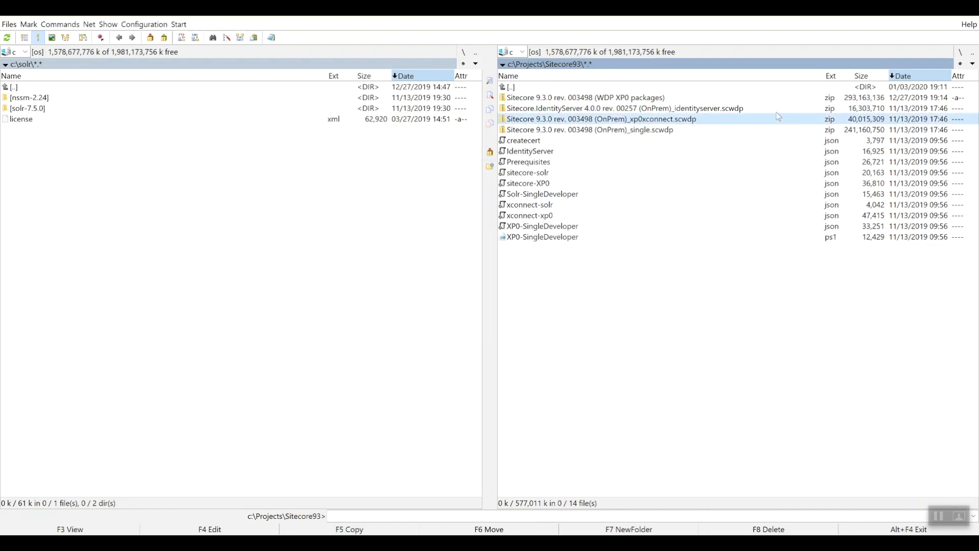
{"action": "left_click", "coordinate": [588, 98]}
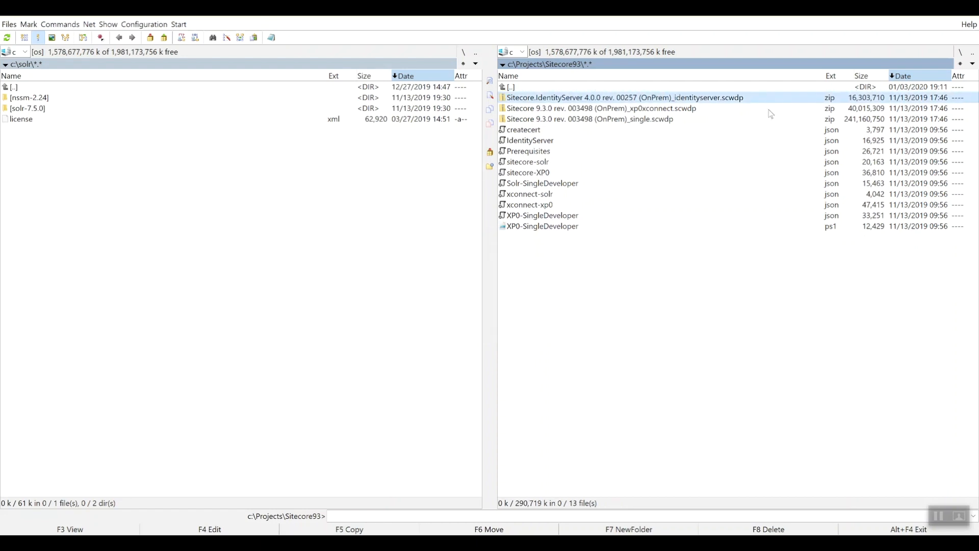
{"action": "mouse_move", "coordinate": [686, 330]}
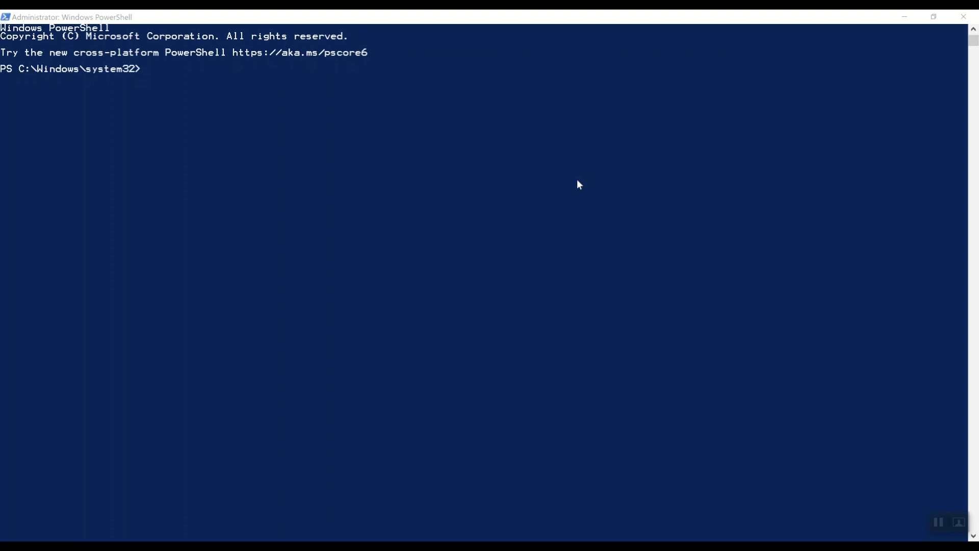
{"action": "mouse_move", "coordinate": [526, 145]}
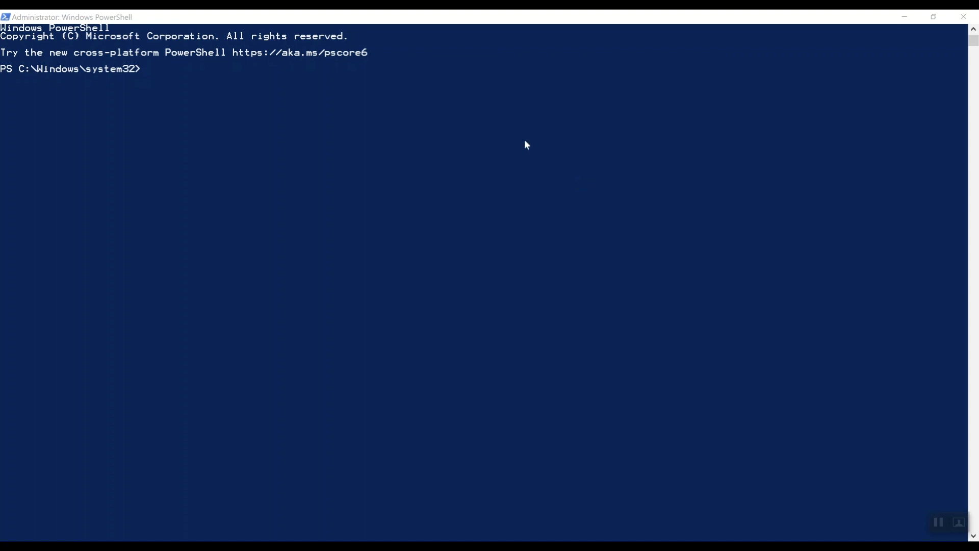
{"action": "mouse_move", "coordinate": [109, 75]}
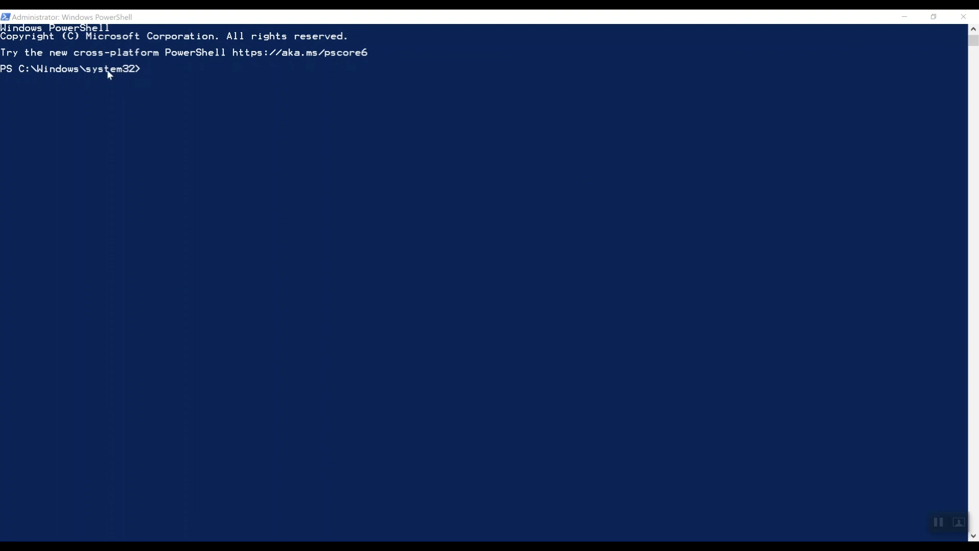
{"action": "mouse_move", "coordinate": [256, 137]}
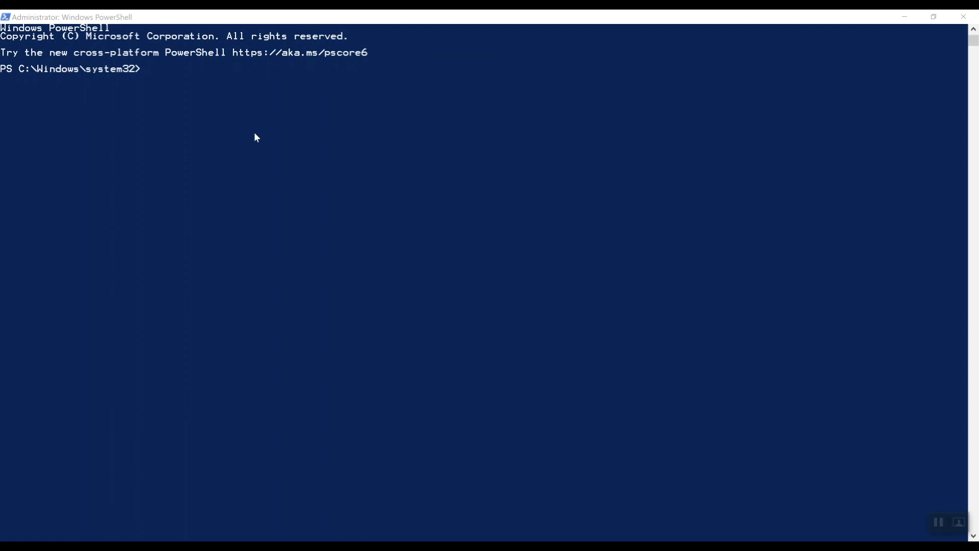
{"action": "mouse_move", "coordinate": [257, 122]}
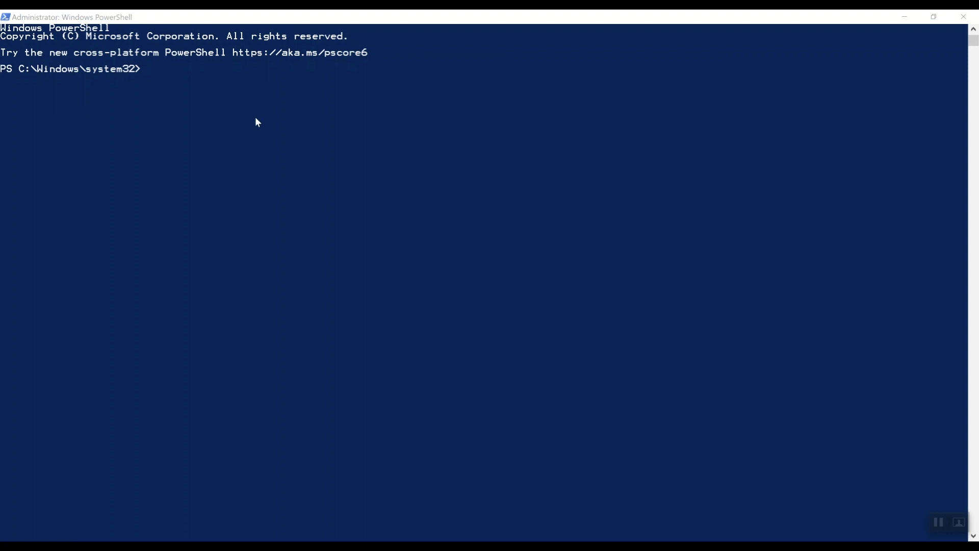
Step: Run Register-PSRepository -Name SitecoreGallery with the sitecore.myget.org sc-powershell v2 feed as source
{"action": "type", "text": "Register-PSRepository -Name SitecoreGallery -SourceLocation https://sitecore.myget.org/F/sc-powershell/api/v2"}
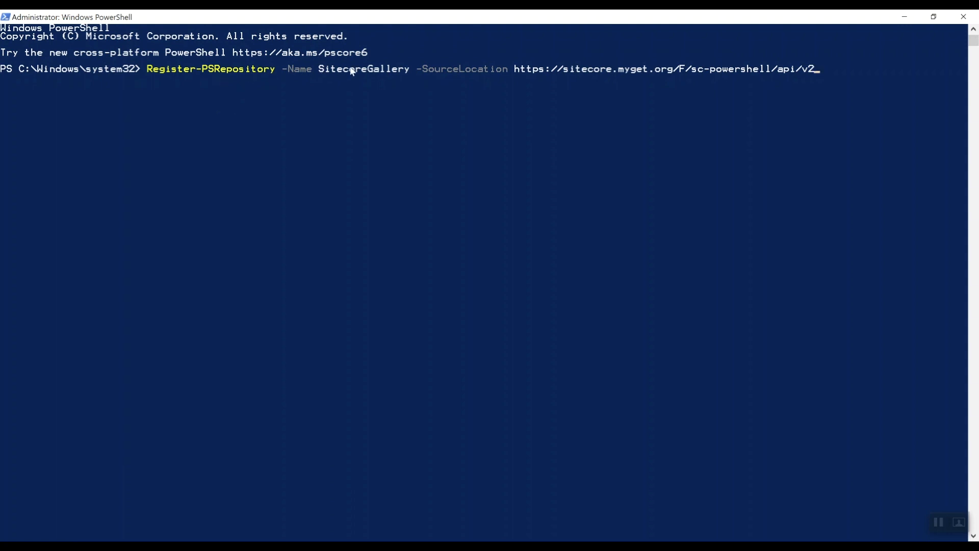
{"action": "mouse_move", "coordinate": [692, 122]}
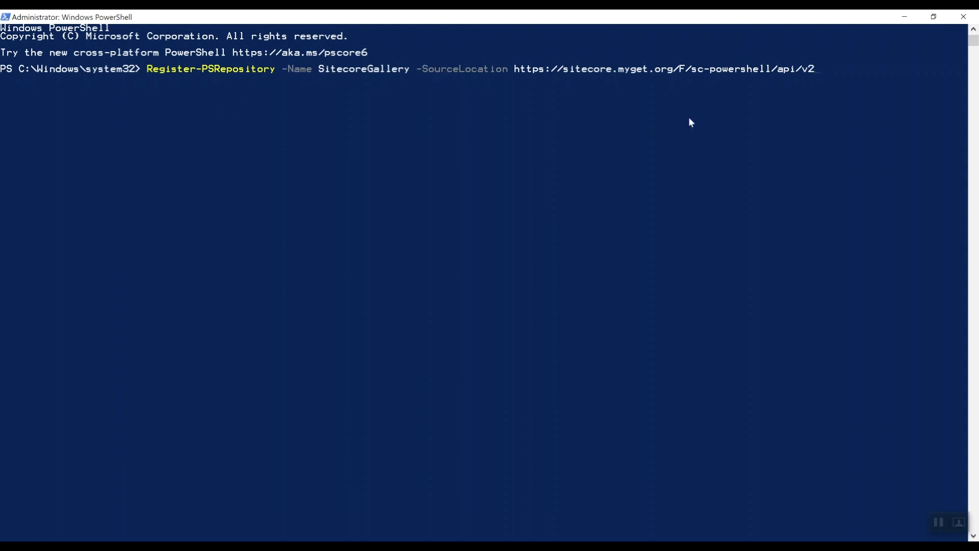
{"action": "mouse_move", "coordinate": [778, 146]}
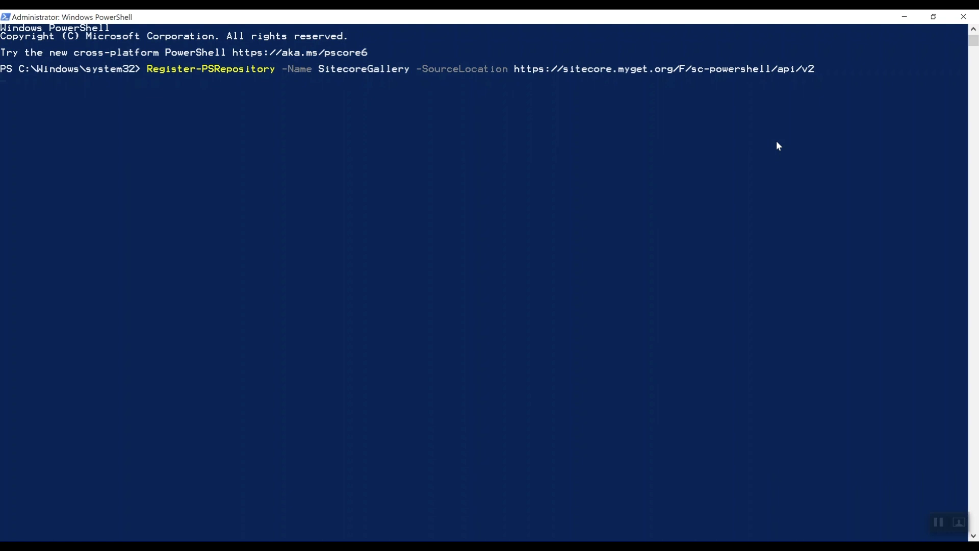
{"action": "key", "text": "Return"}
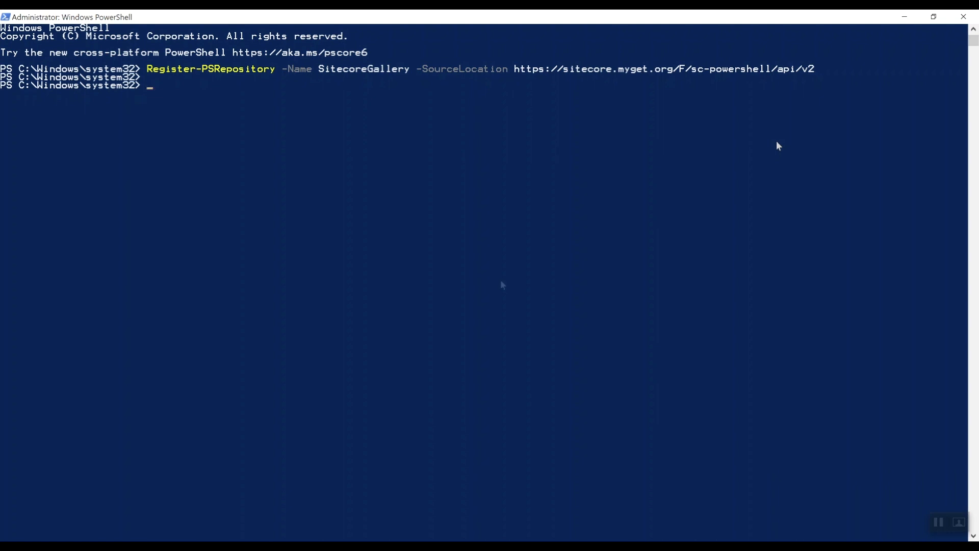
{"action": "mouse_move", "coordinate": [439, 297]}
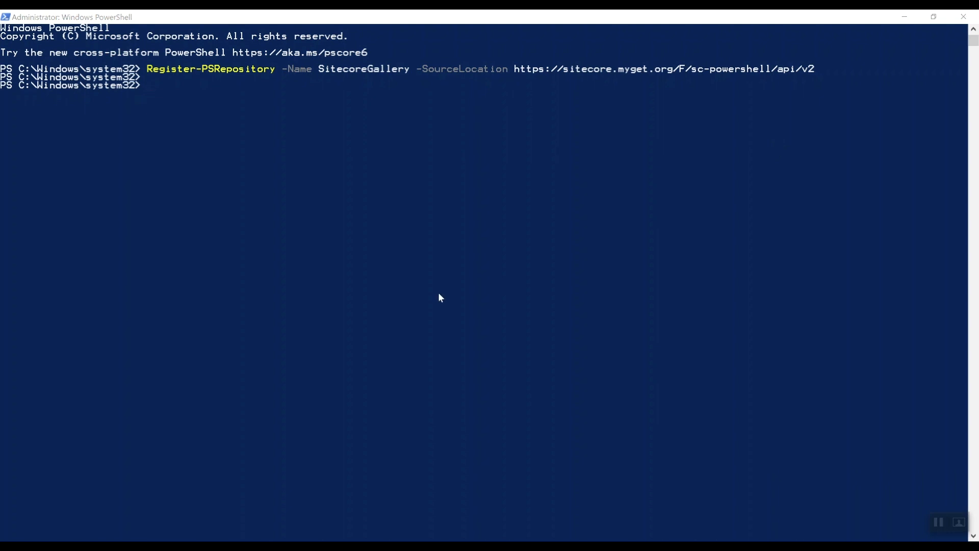
{"action": "mouse_move", "coordinate": [253, 130]}
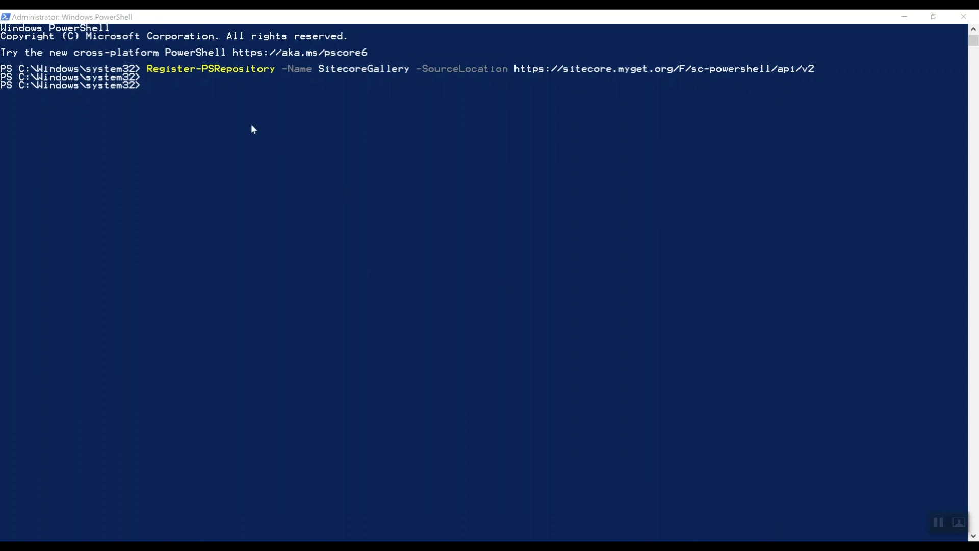
Step: Run Install-Module SitecoreInstallFramework and answer A (Yes to All) at the untrusted repository prompt
{"action": "type", "text": "Install-Module SitecoreInstallFramework"}
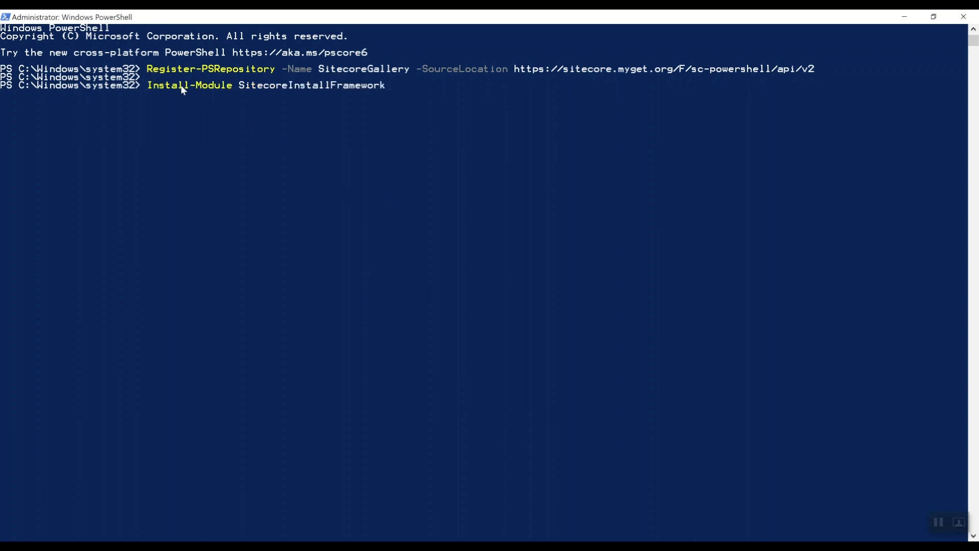
{"action": "mouse_move", "coordinate": [498, 205]}
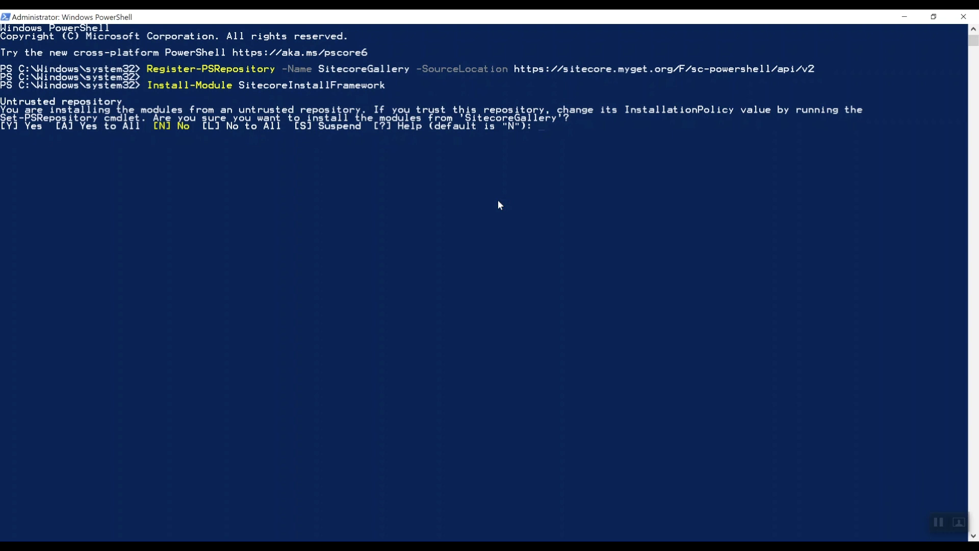
{"action": "type", "text": "A"}
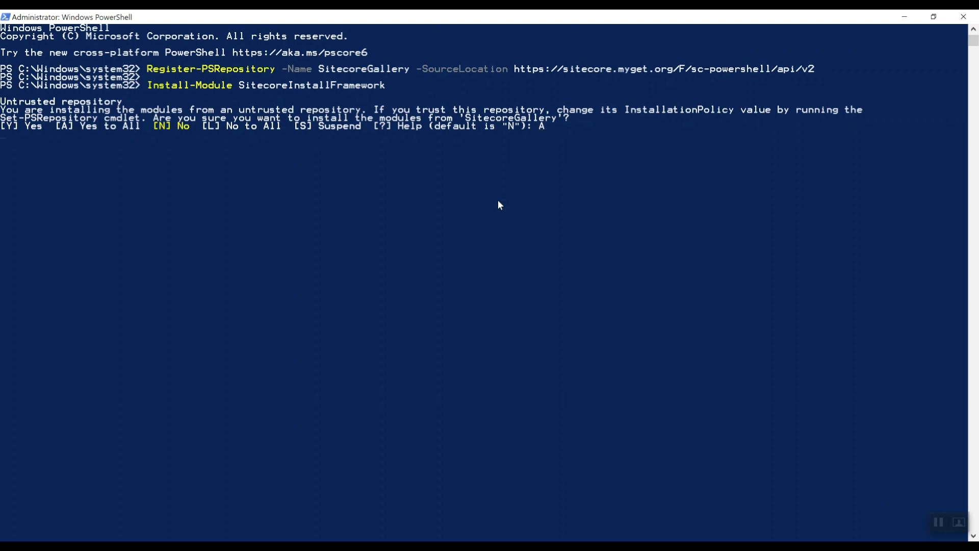
{"action": "mouse_move", "coordinate": [591, 246]}
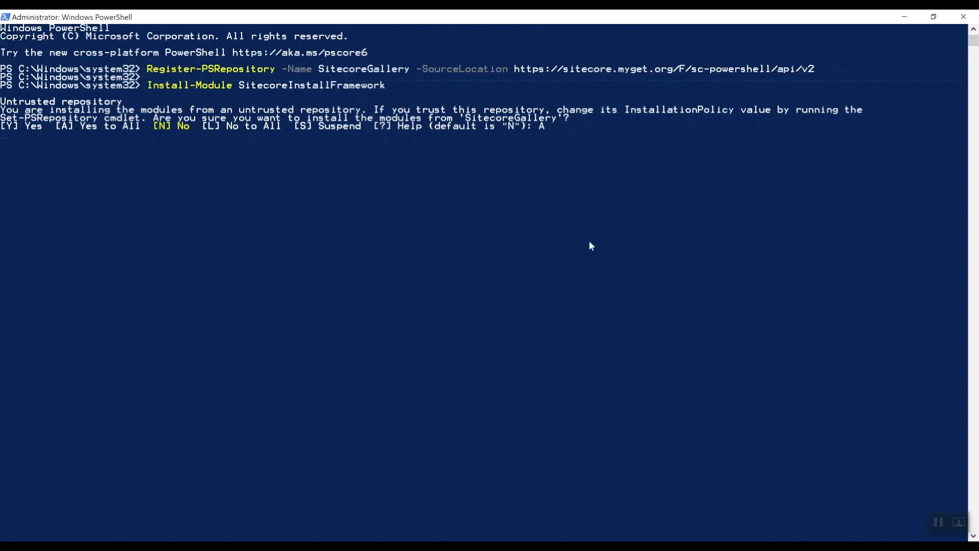
{"action": "key", "text": "Return"}
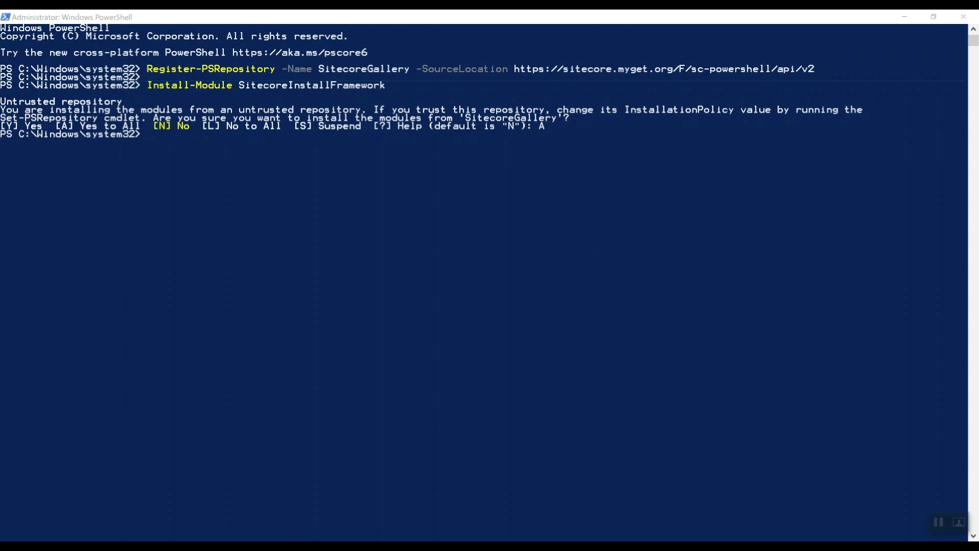
{"action": "mouse_move", "coordinate": [380, 242]}
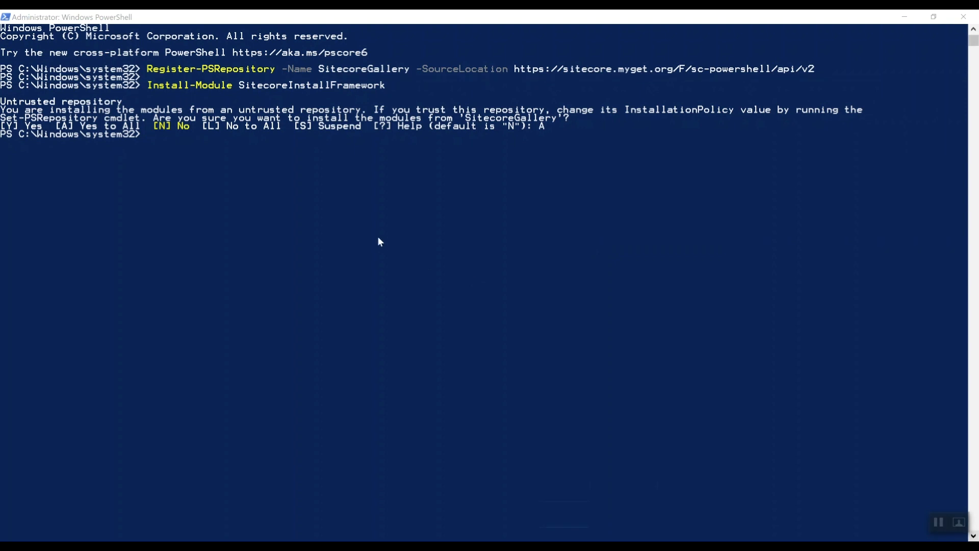
{"action": "mouse_move", "coordinate": [332, 228]}
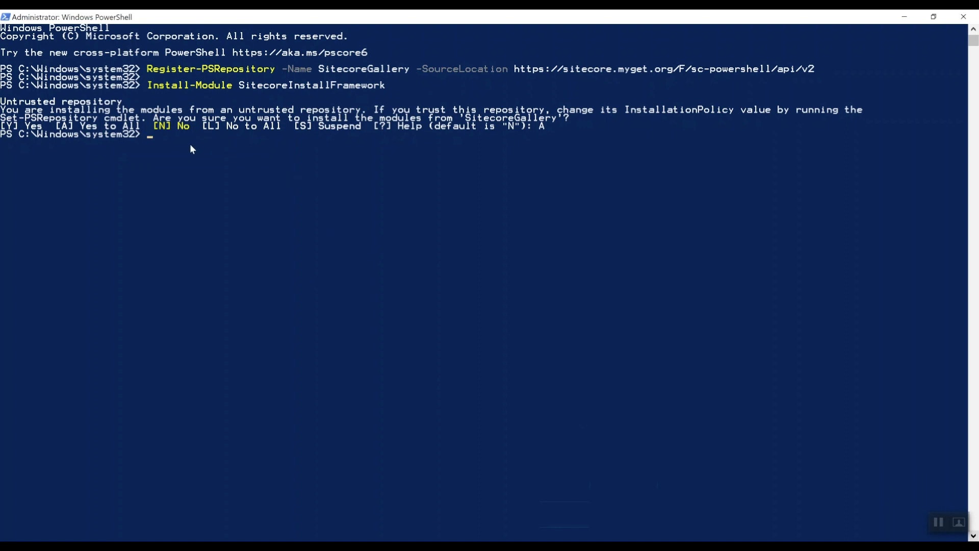
Step: Enter Get-InstalledModule -Name "SitecoreInstallFramework" -AllVersions to list installed versions
{"action": "type", "text": "Get-InstalledModule -Name \"SitecoreInstallFramework\" -AllVersions"}
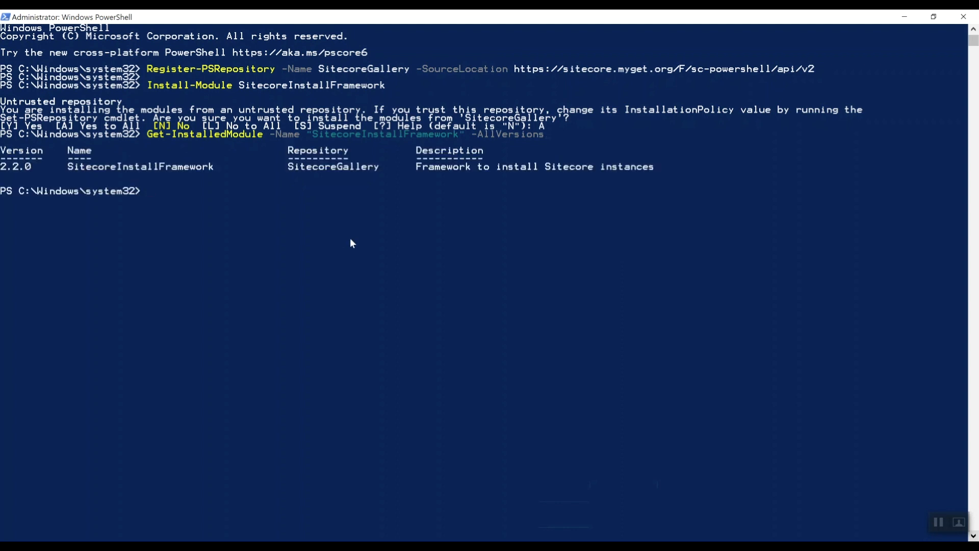
{"action": "mouse_move", "coordinate": [445, 266]}
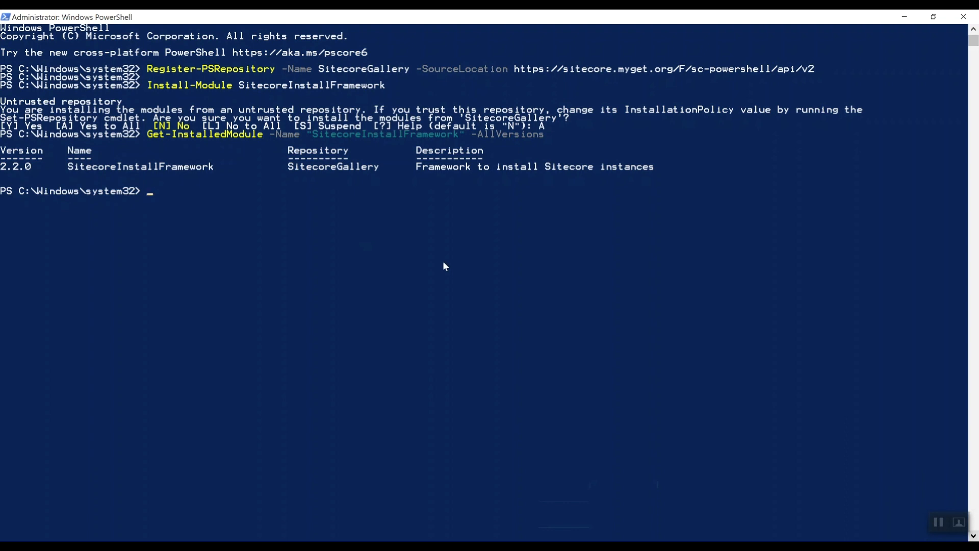
{"action": "mouse_move", "coordinate": [333, 221]}
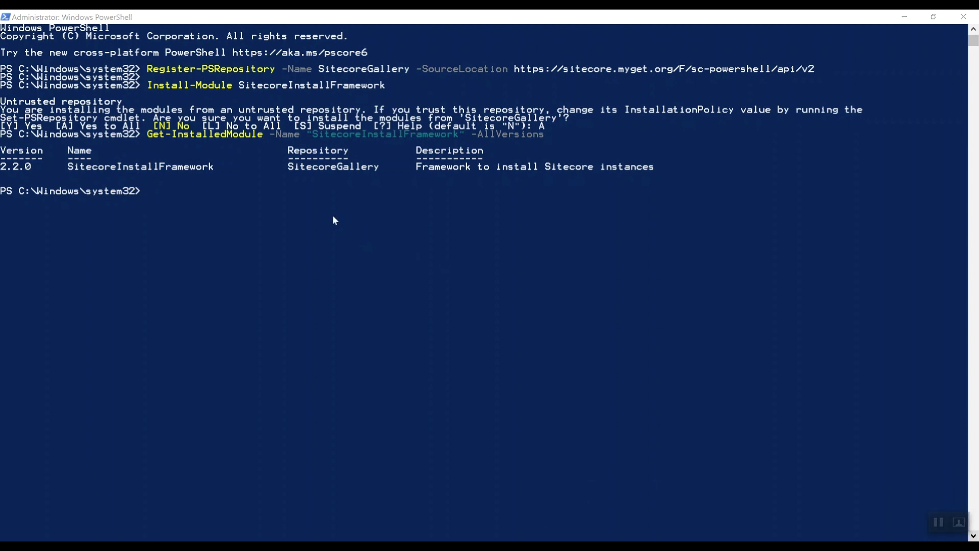
{"action": "mouse_move", "coordinate": [161, 195]}
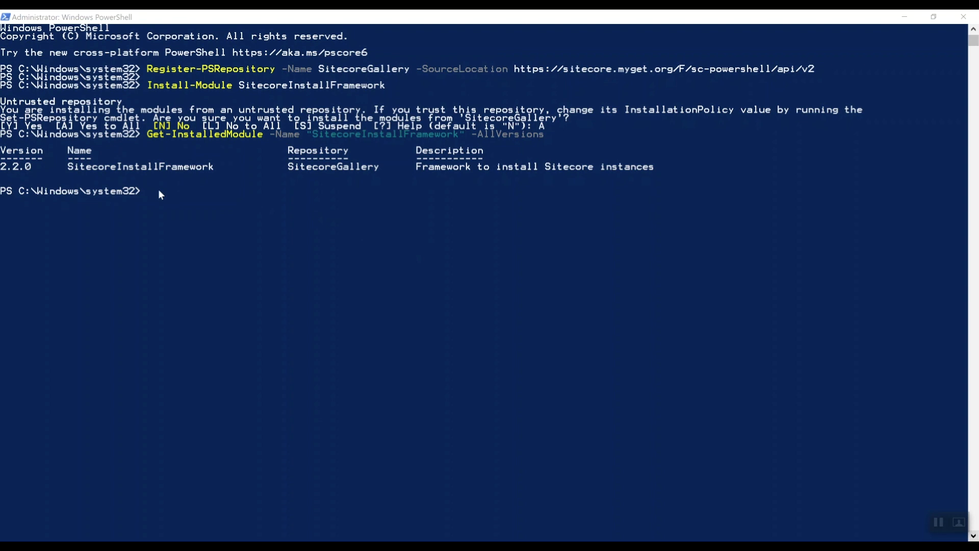
Step: Run Uninstall-Module for SitecoreInstallFramework -AllVersions and confirm Get-InstalledModule finds no match
{"action": "type", "text": "Uninstall-Module -Name \"SitecoreInstallFramework\" -AllVersions"}
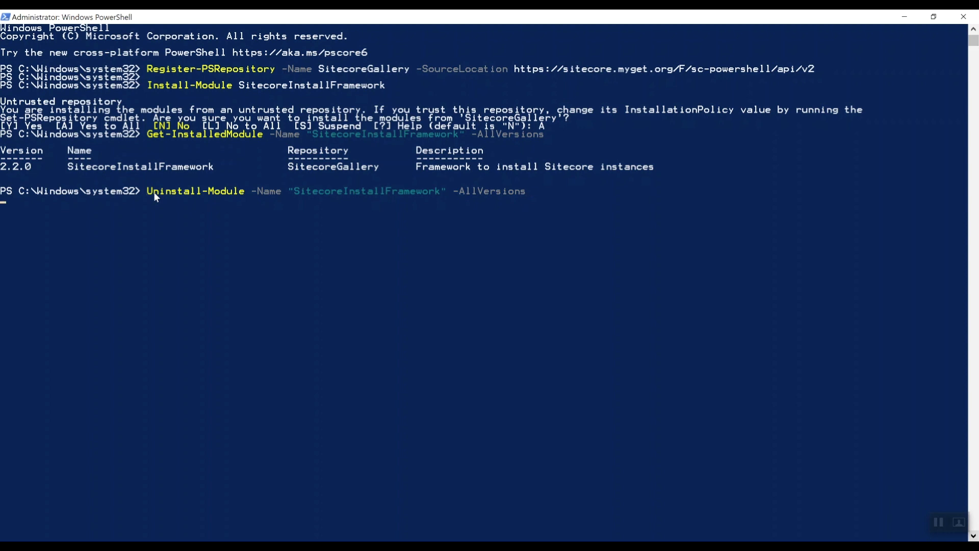
{"action": "key", "text": "Return"}
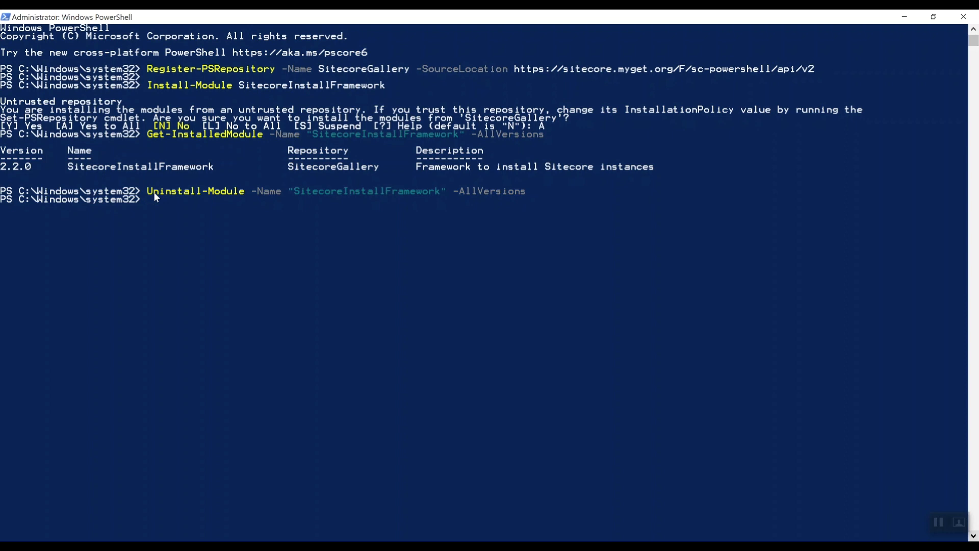
{"action": "type", "text": "Get-InstalledModule -Name \"SitecoreInstallFramework\" -AllVersions"}
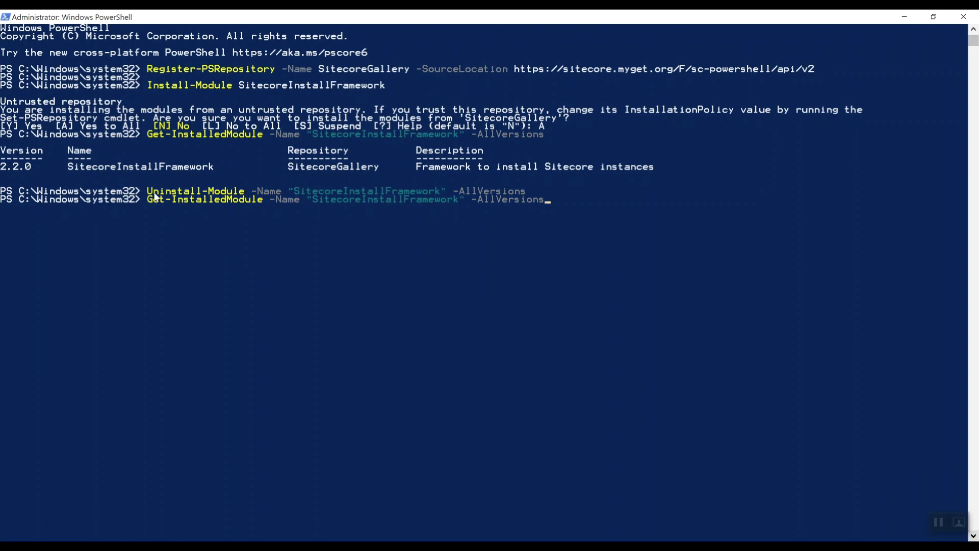
{"action": "key", "text": "Return"}
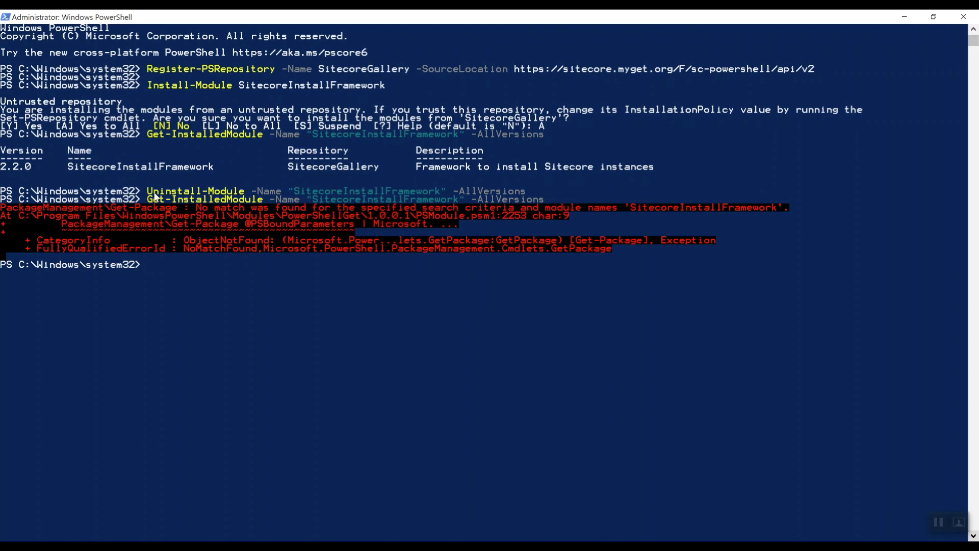
{"action": "type", "text": "Install-Module SitecoreInstallFramework"}
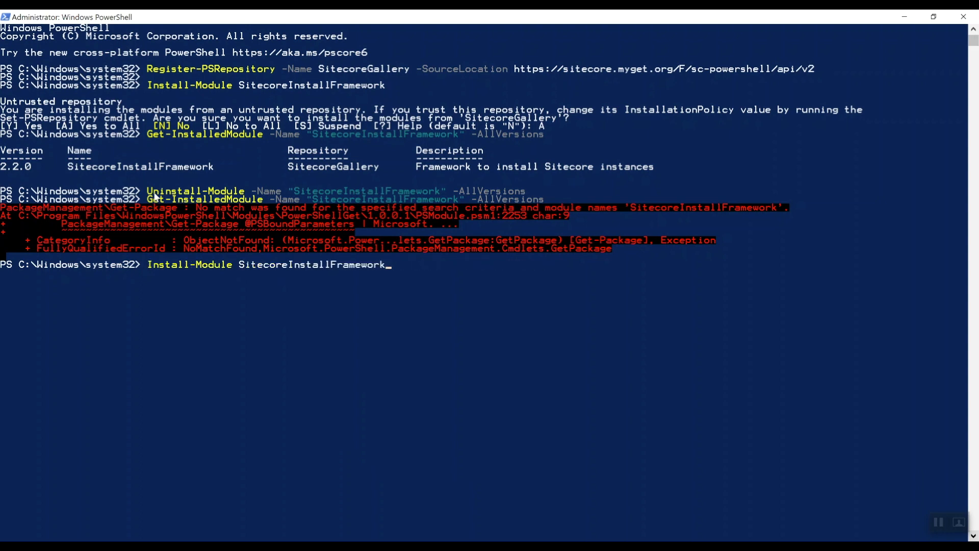
Step: Rerun Install-Module SitecoreInstallFramework, accept the untrusted repository, and list installed versions again
{"action": "key", "text": "Return"}
{"action": "type", "text": "A"}
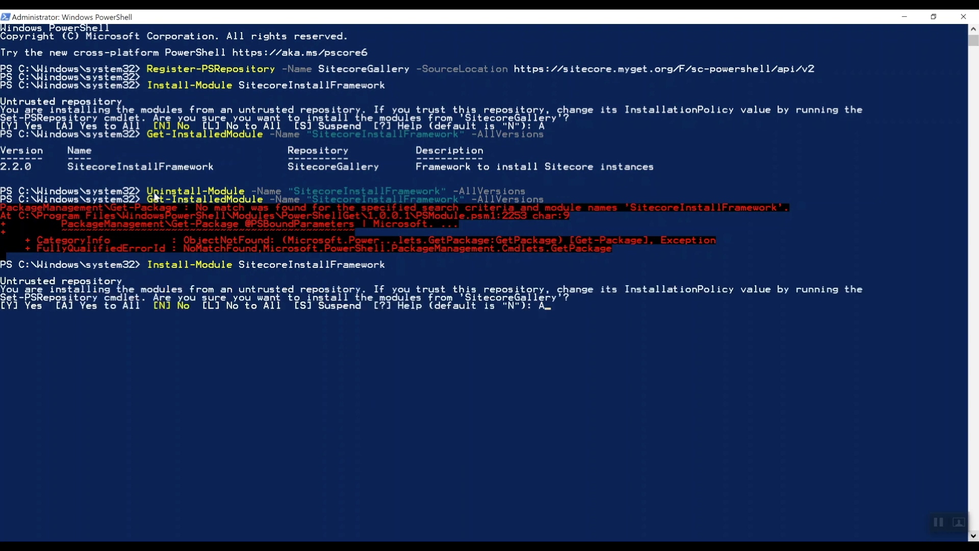
{"action": "key", "text": "Return"}
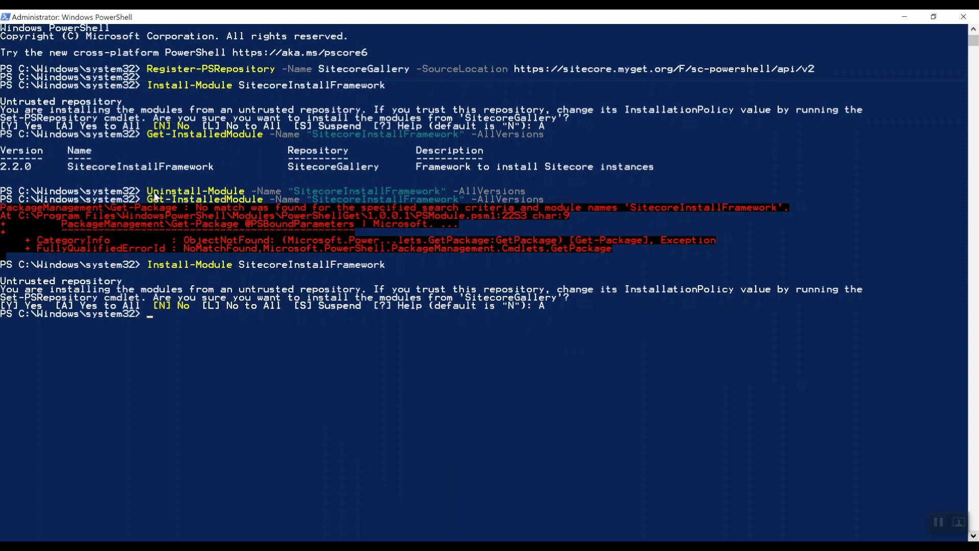
{"action": "type", "text": "Get-InstalledModule -Name \"SitecoreInstallFramework\" -AllVersions"}
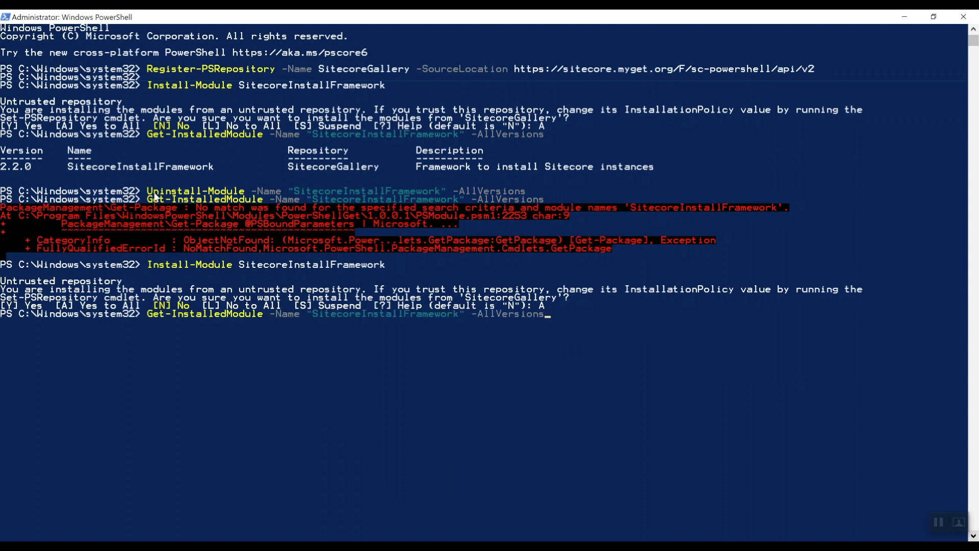
{"action": "key", "text": "Return"}
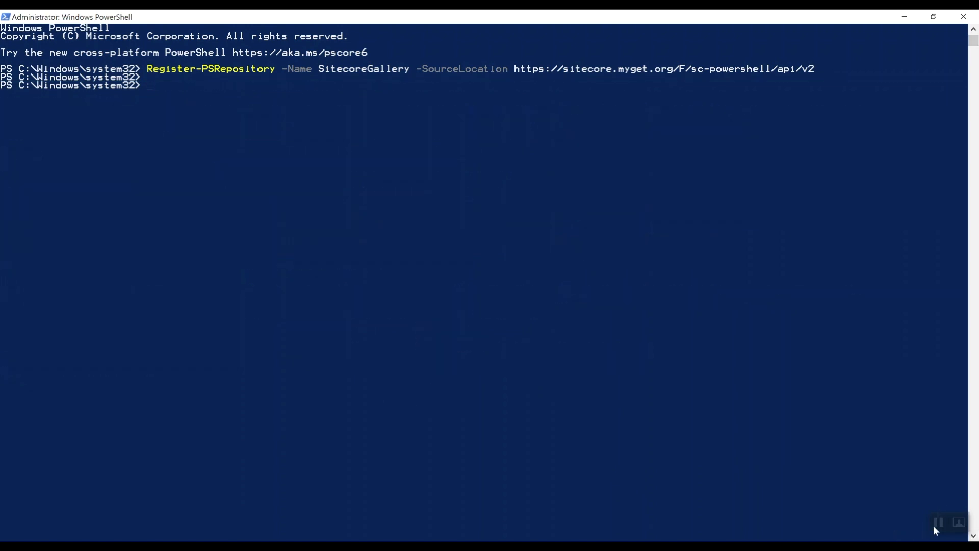
{"action": "mouse_move", "coordinate": [542, 236]}
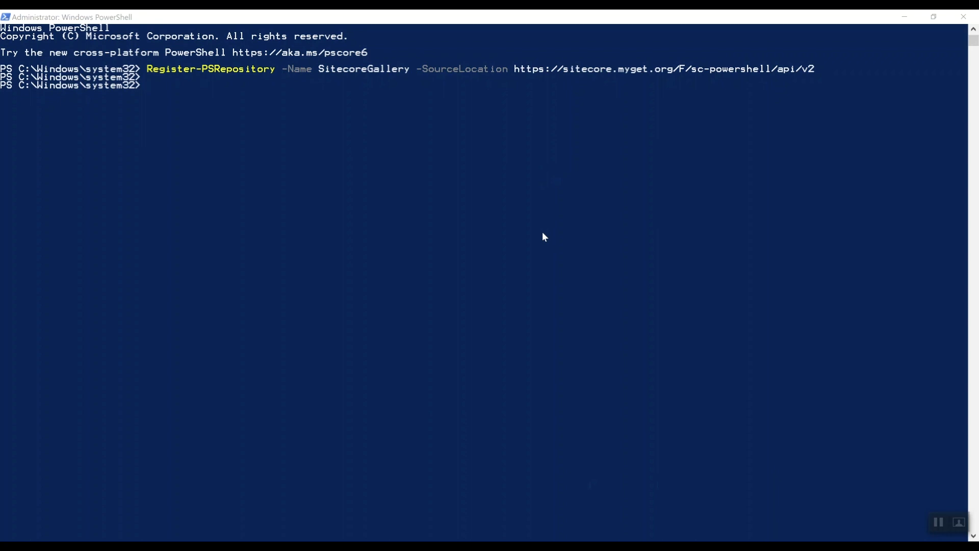